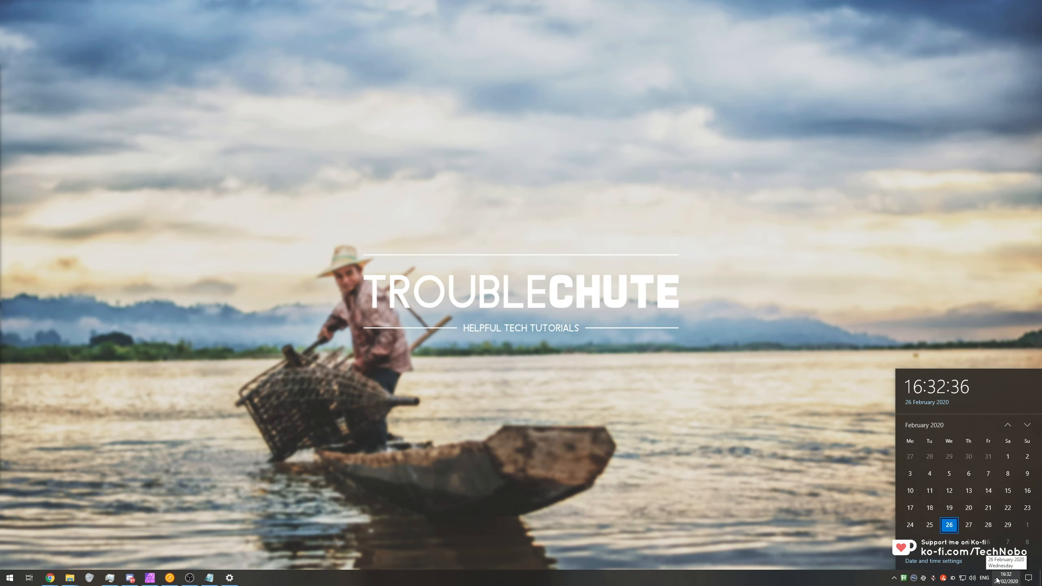
pyautogui.moveTo(786, 346)
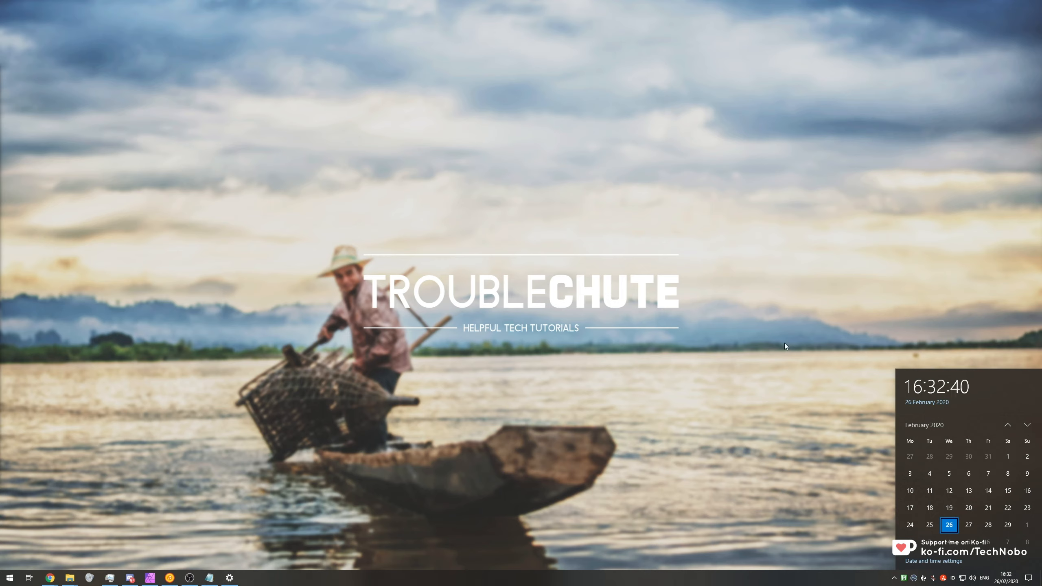
# - Dismiss the clock and calendar flyout so only the desktop and taskbar remain
pyautogui.click(983, 577)
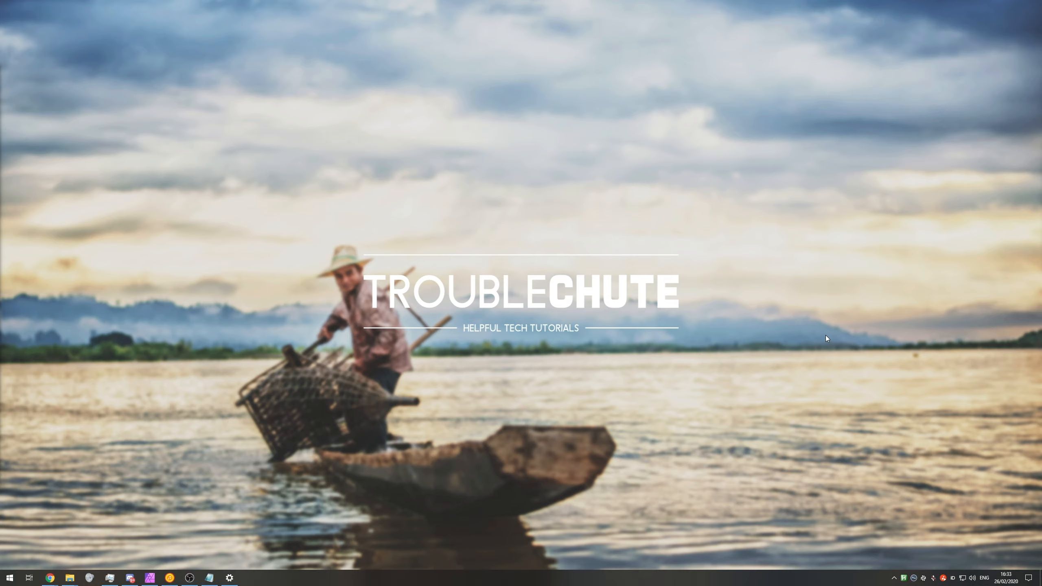
pyautogui.moveTo(806, 341)
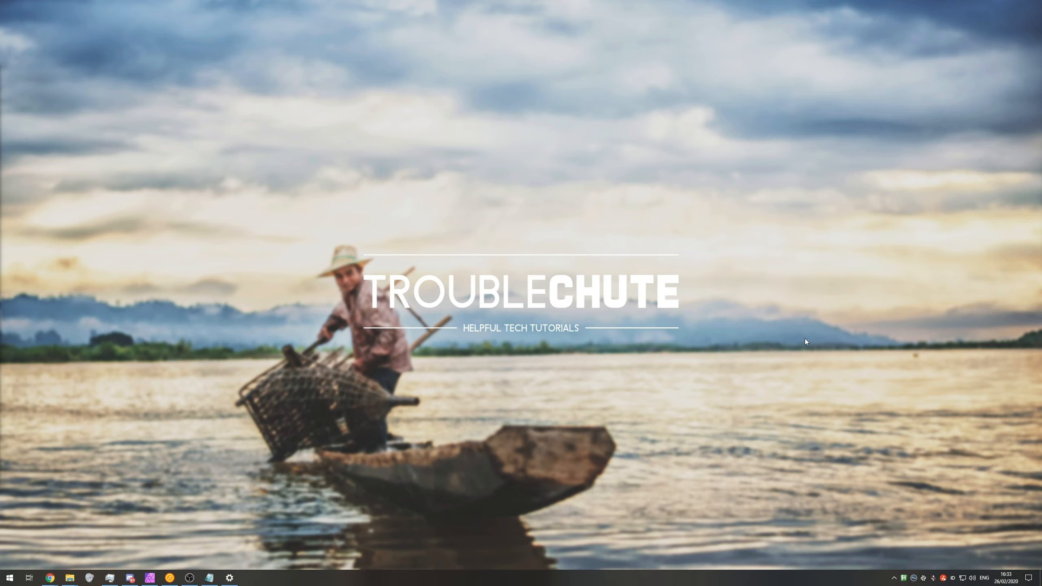
pyautogui.moveTo(801, 376)
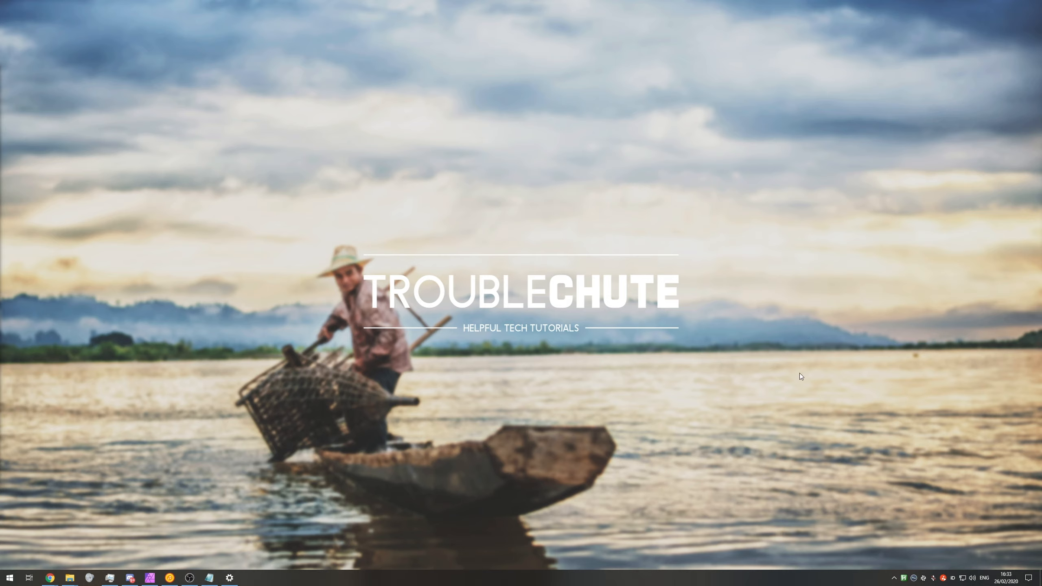
# - Reach the Language settings from Date & time and expand the English (United States) entry
pyautogui.click(230, 577)
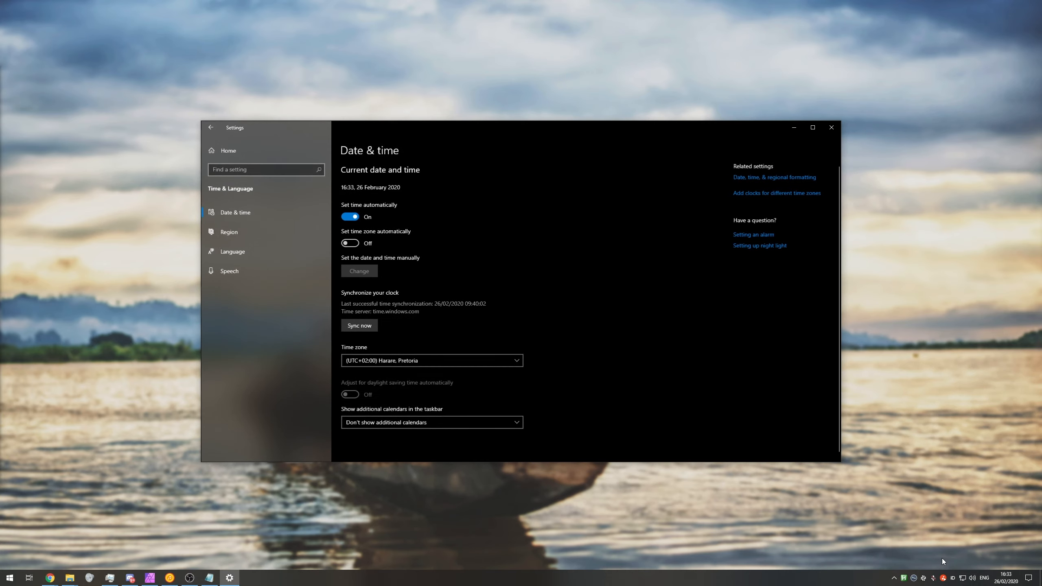
pyautogui.moveTo(254, 262)
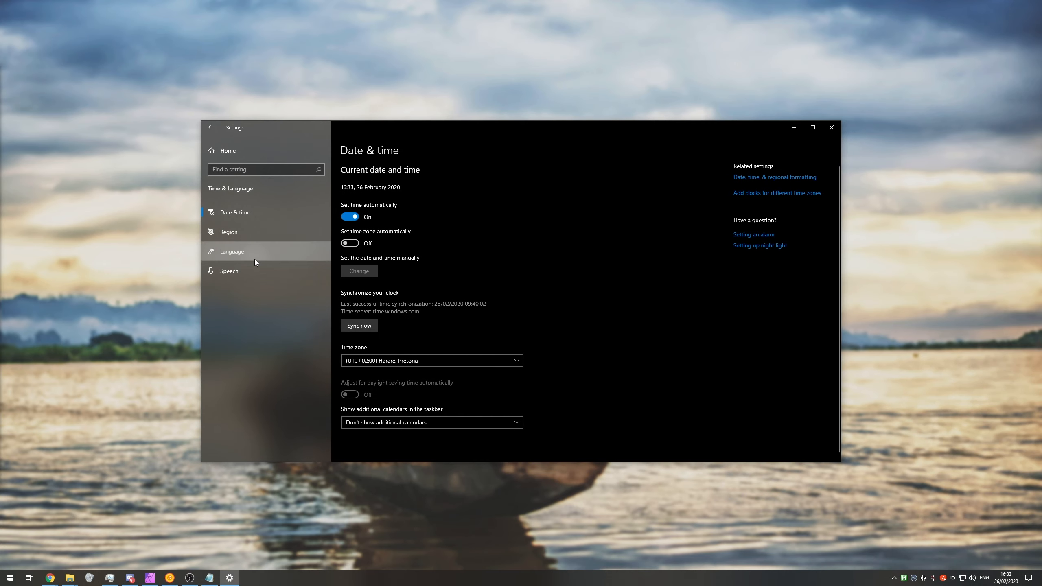
pyautogui.click(232, 251)
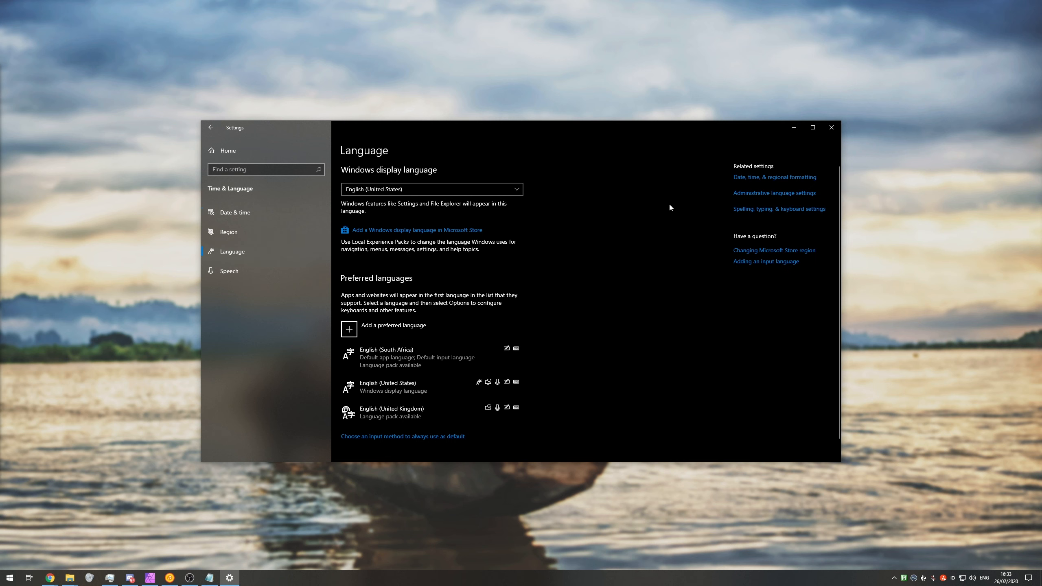
pyautogui.write('language settings')
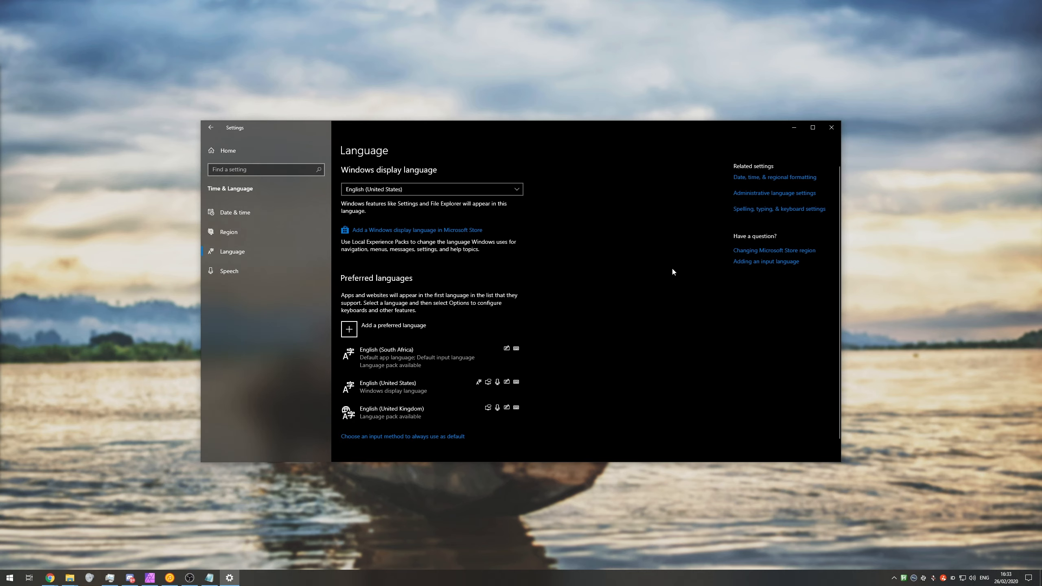
pyautogui.click(812, 127)
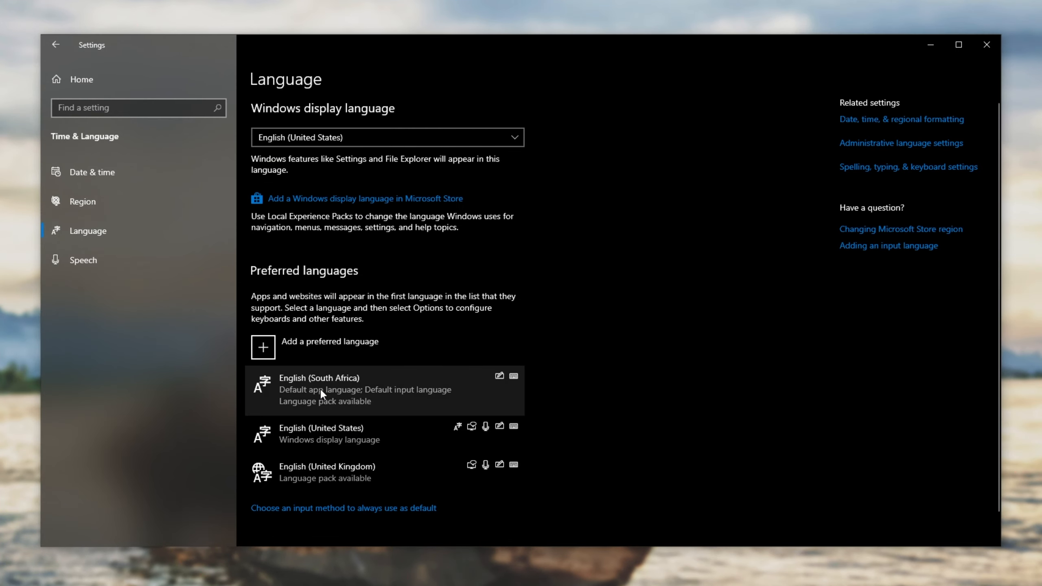
pyautogui.moveTo(318, 447)
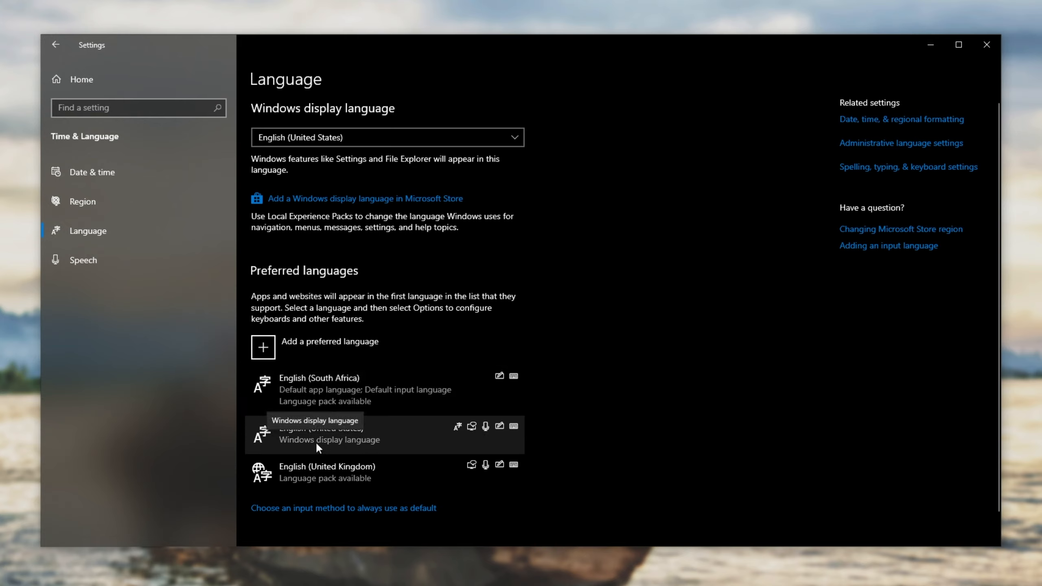
pyautogui.moveTo(334, 473)
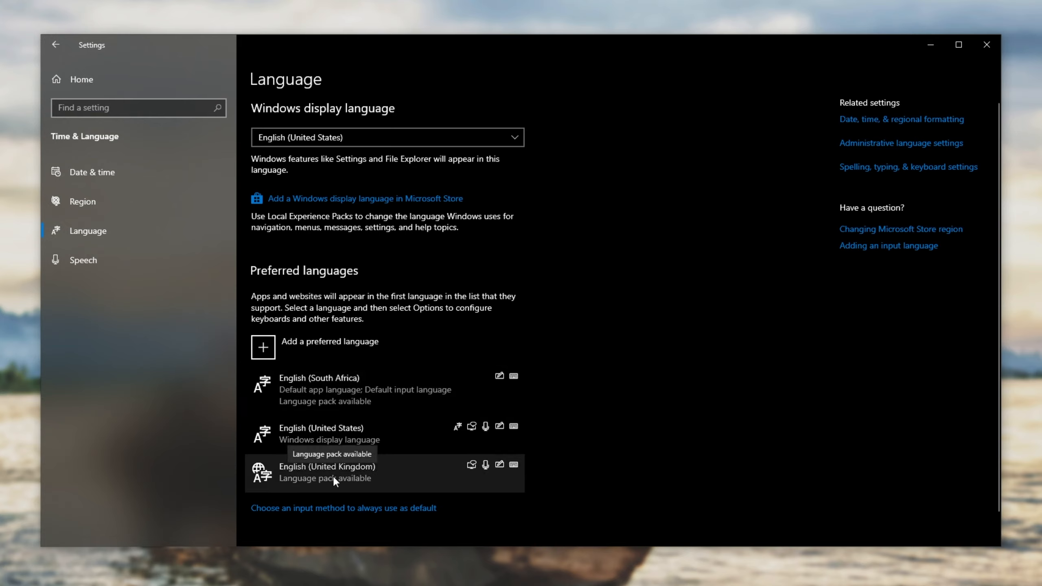
pyautogui.click(332, 389)
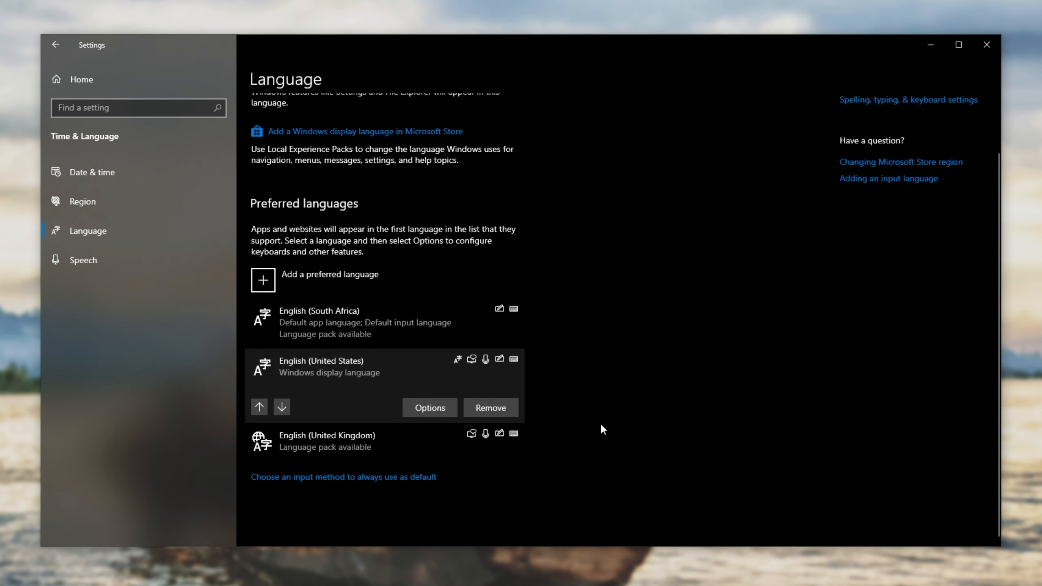
# - Show the Region page with country South Africa and English (United Kingdom) format
pyautogui.click(83, 201)
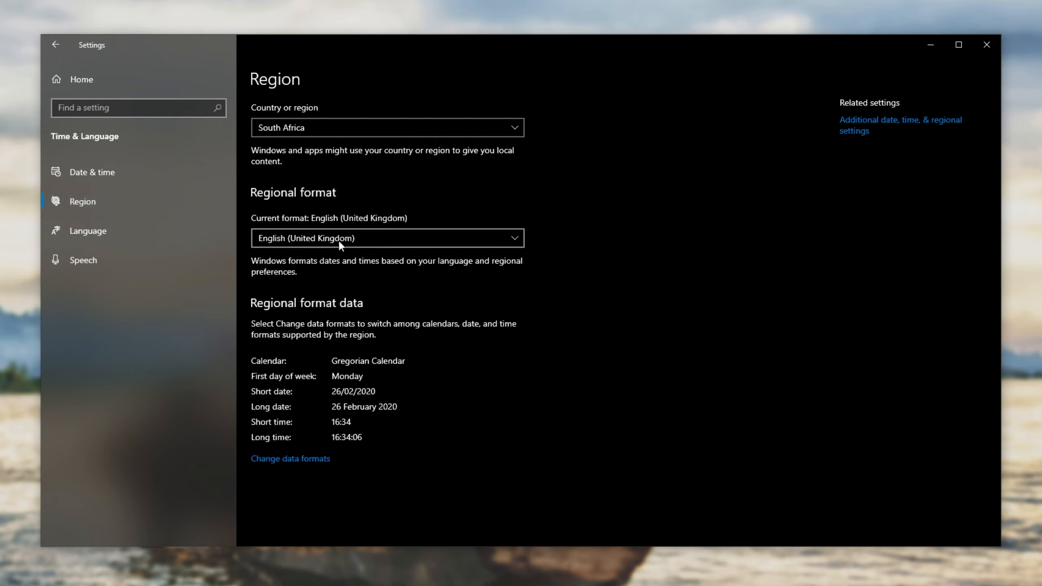
pyautogui.moveTo(319, 243)
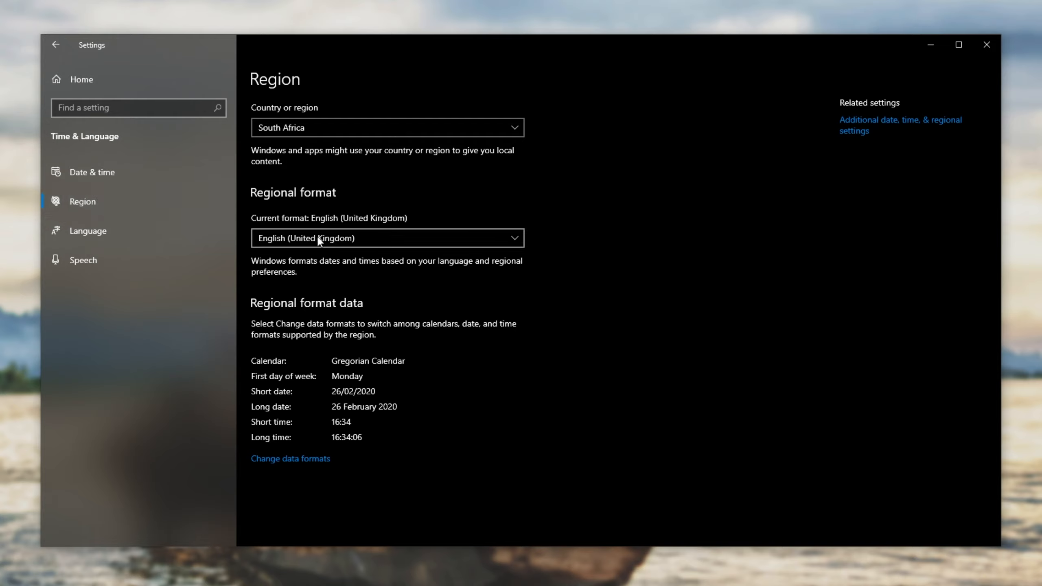
pyautogui.moveTo(868, 282)
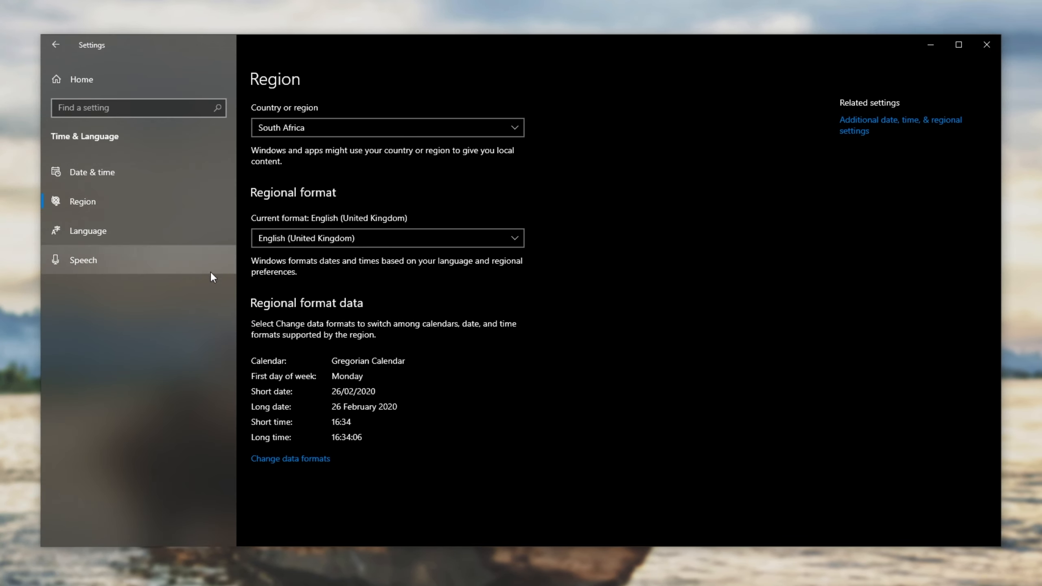
# - Move English (South Africa) below English (United States) in the preferred languages
pyautogui.click(87, 230)
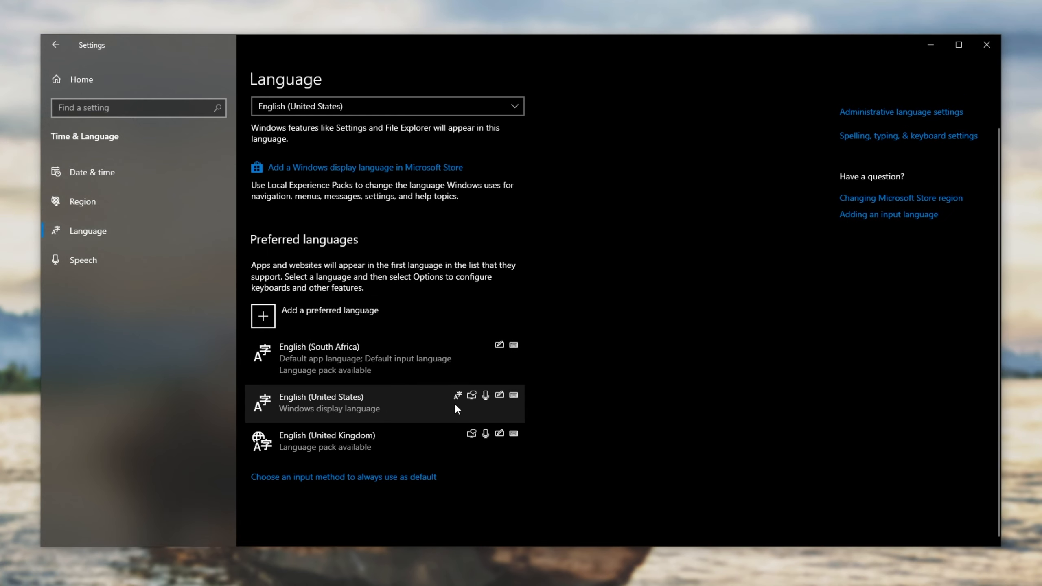
pyautogui.click(326, 441)
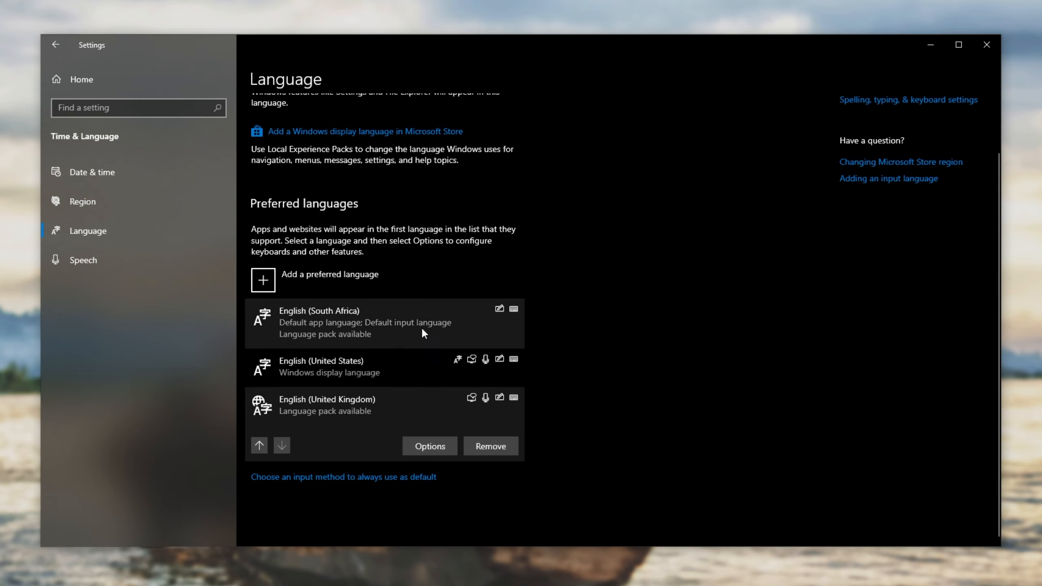
pyautogui.click(365, 322)
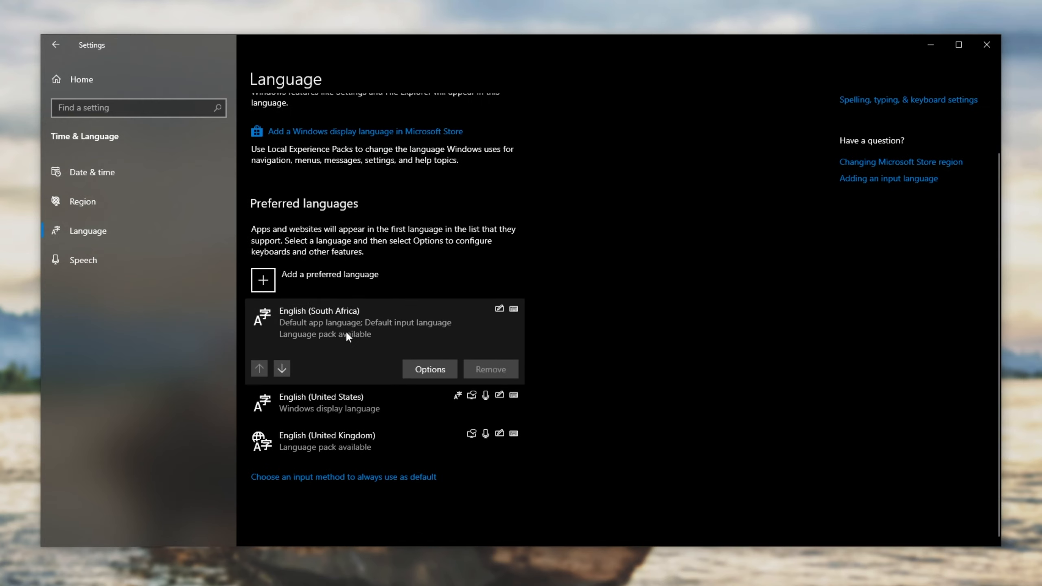
pyautogui.moveTo(436, 325)
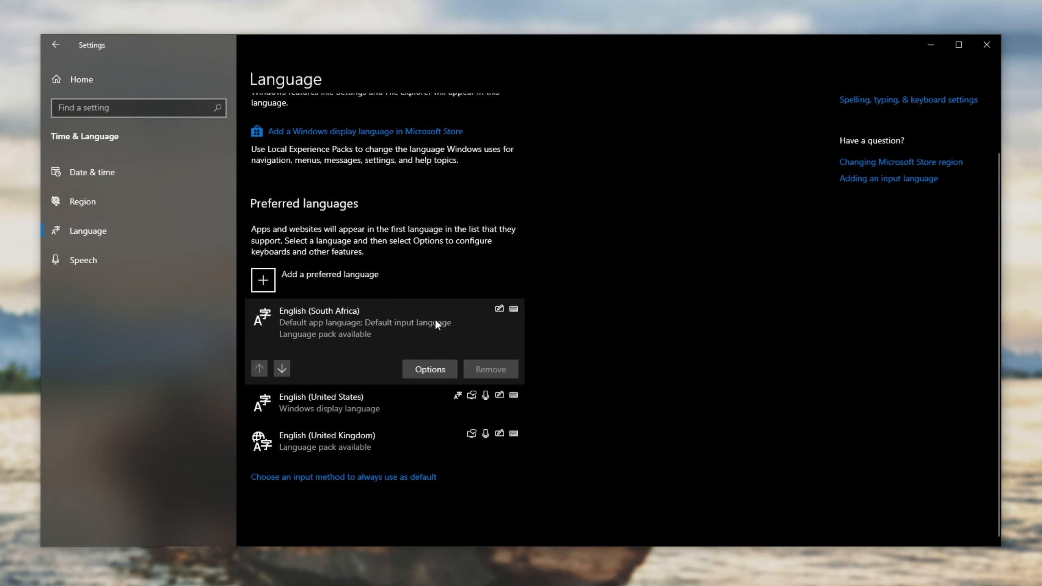
pyautogui.moveTo(293, 370)
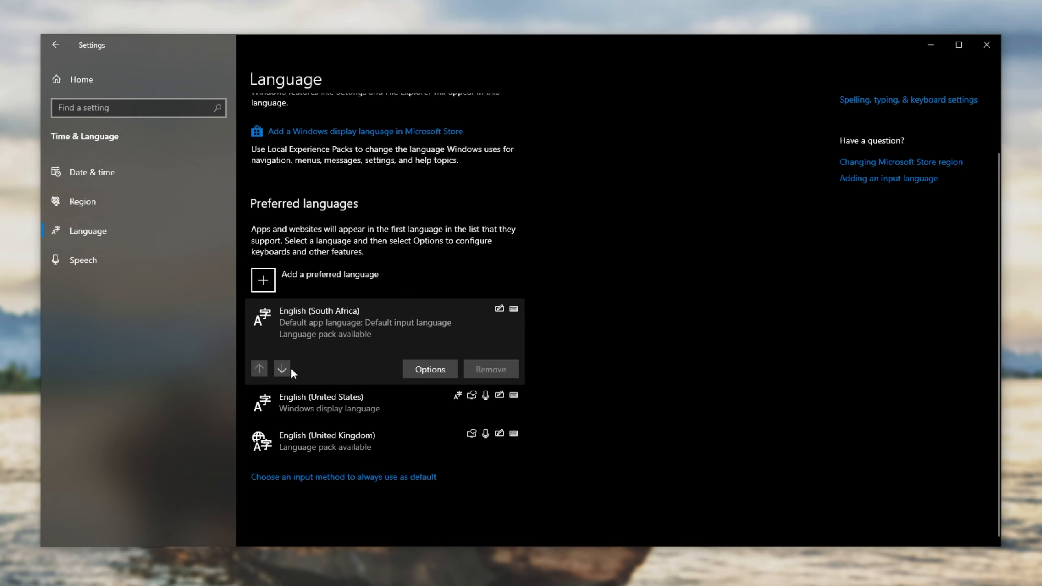
pyautogui.click(281, 368)
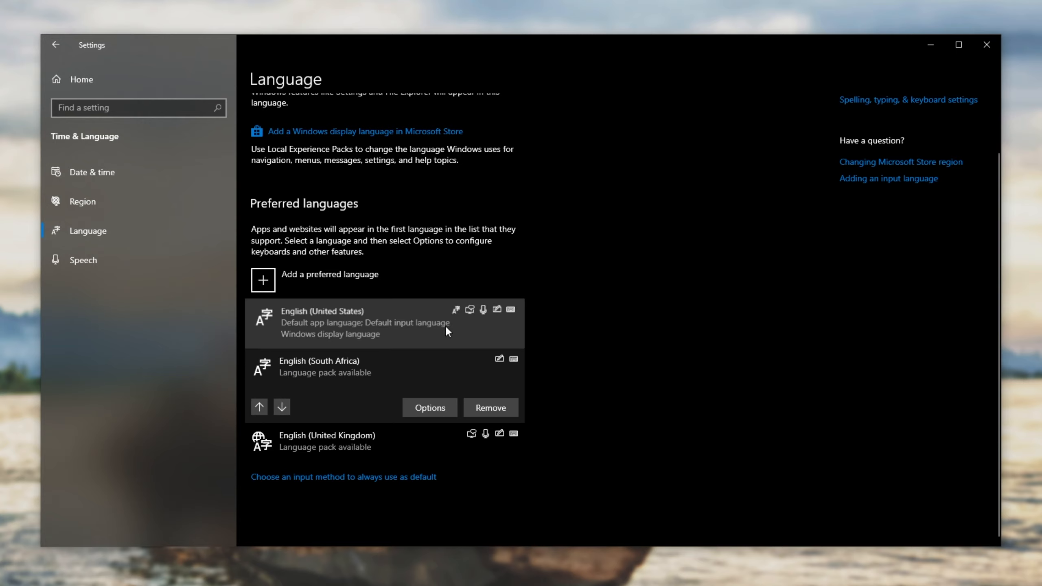
# - Review the United States and United Kingdom entries, then return to the Region page
pyautogui.click(365, 322)
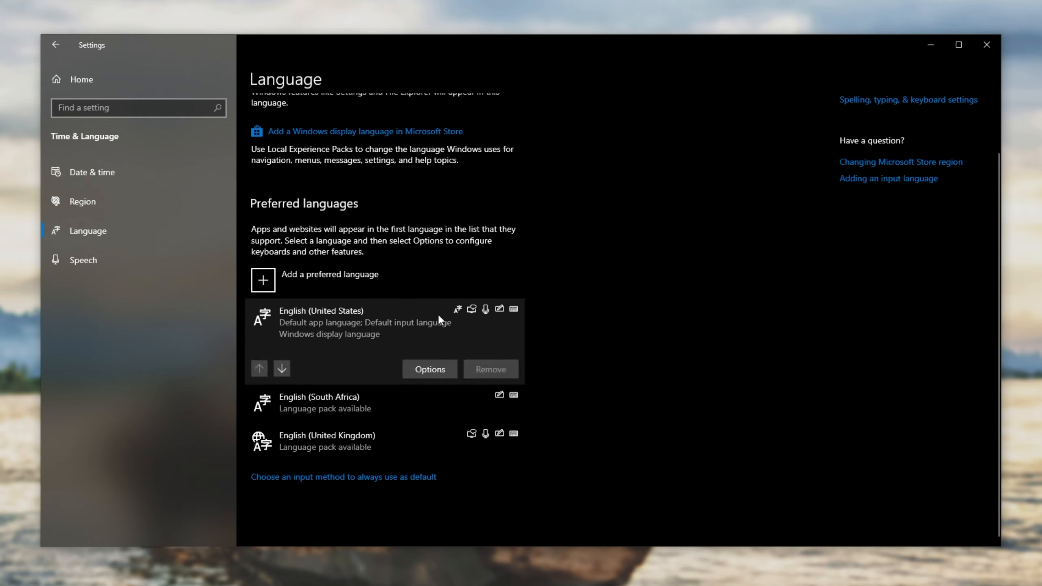
pyautogui.moveTo(413, 331)
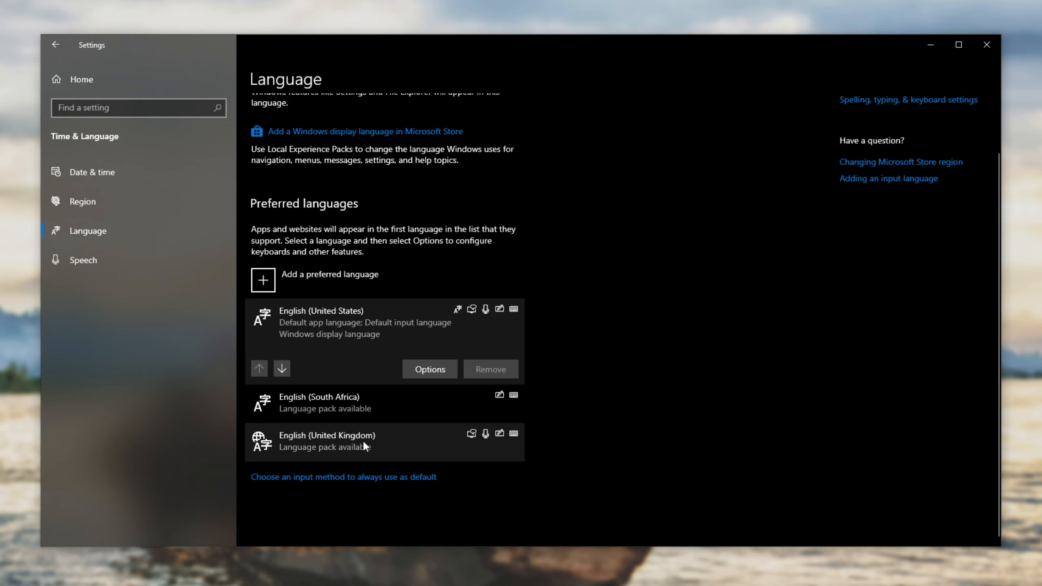
pyautogui.click(326, 442)
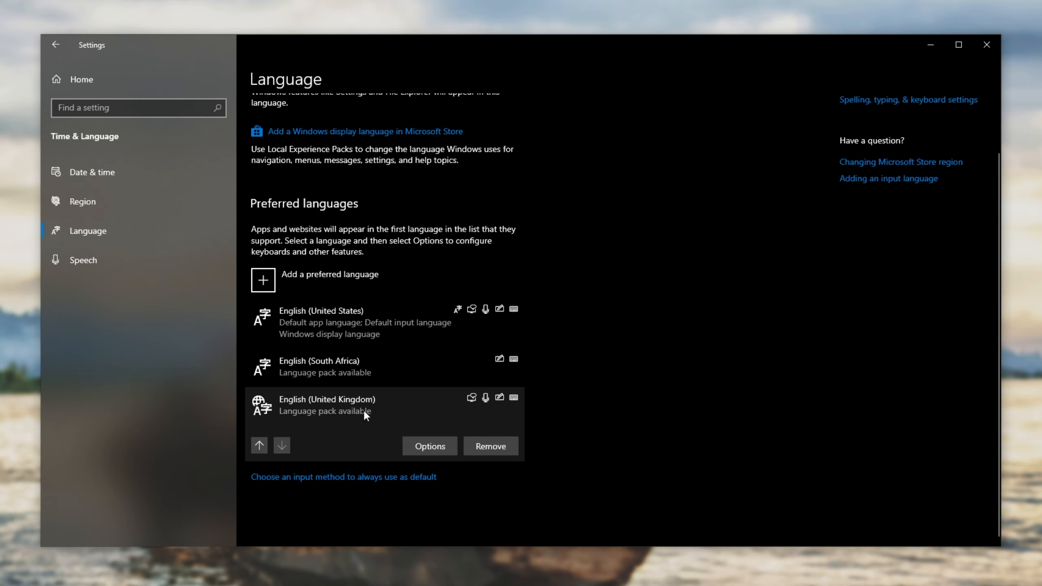
pyautogui.click(82, 201)
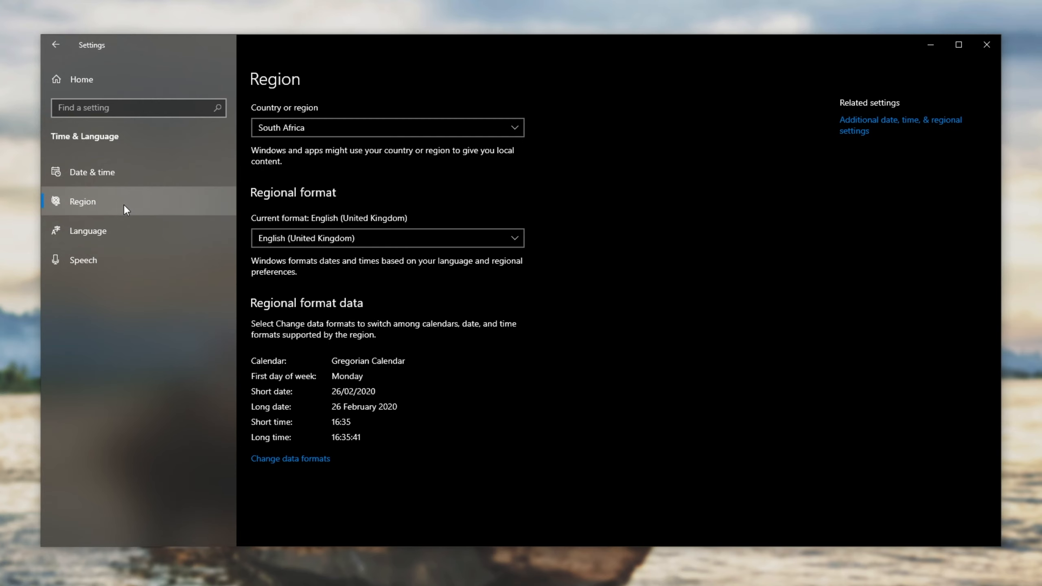
pyautogui.moveTo(337, 189)
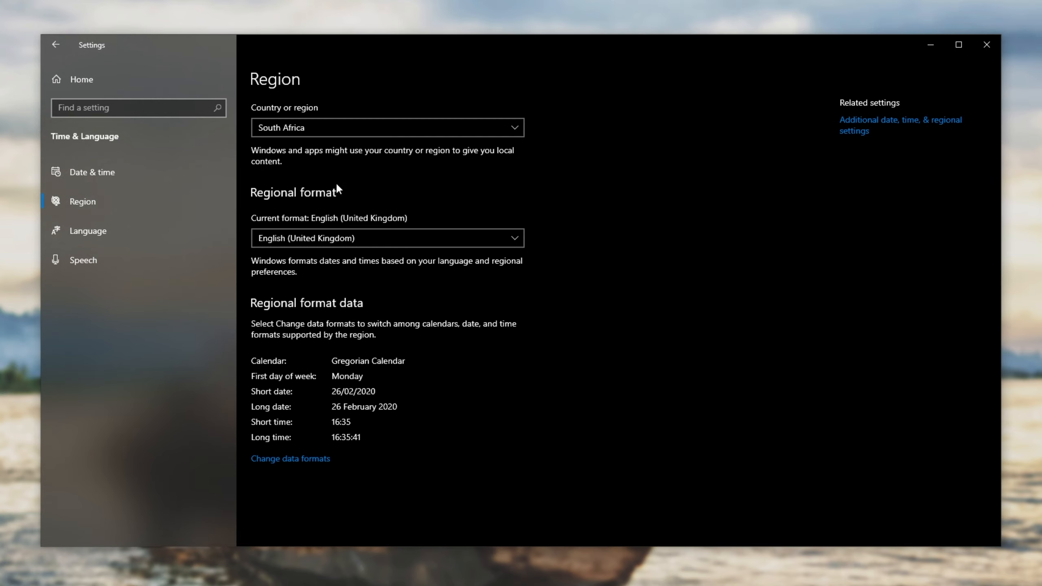
pyautogui.moveTo(150, 230)
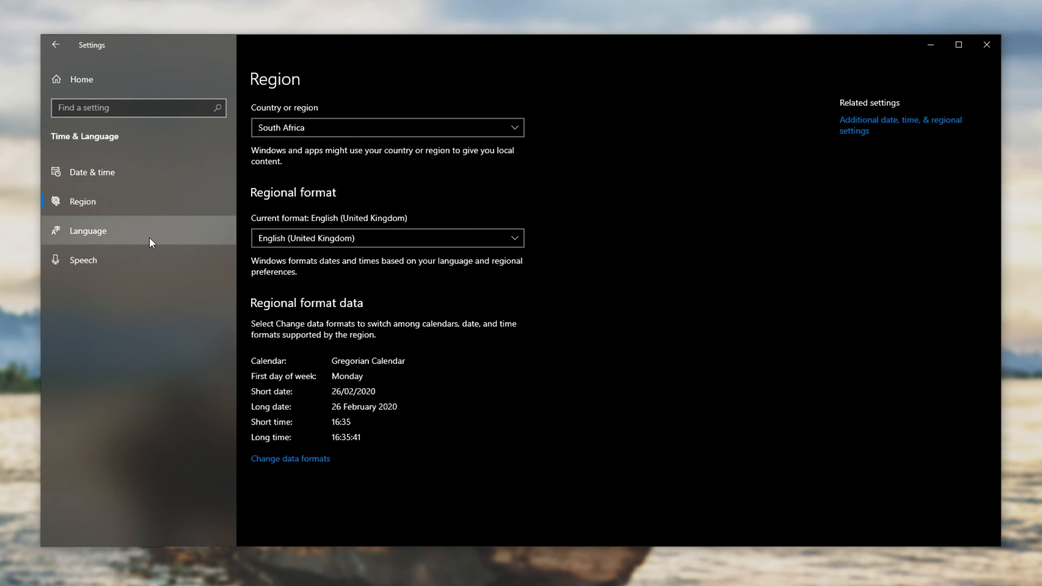
# - Remove English (United States) and English (South Africa), leaving only English (United Kingdom)
pyautogui.click(87, 231)
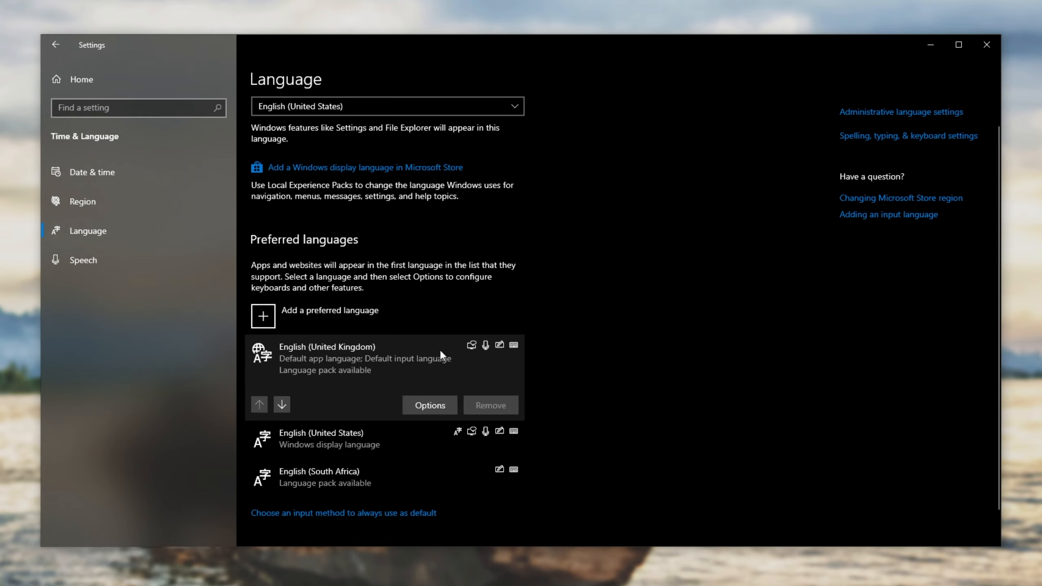
pyautogui.click(366, 438)
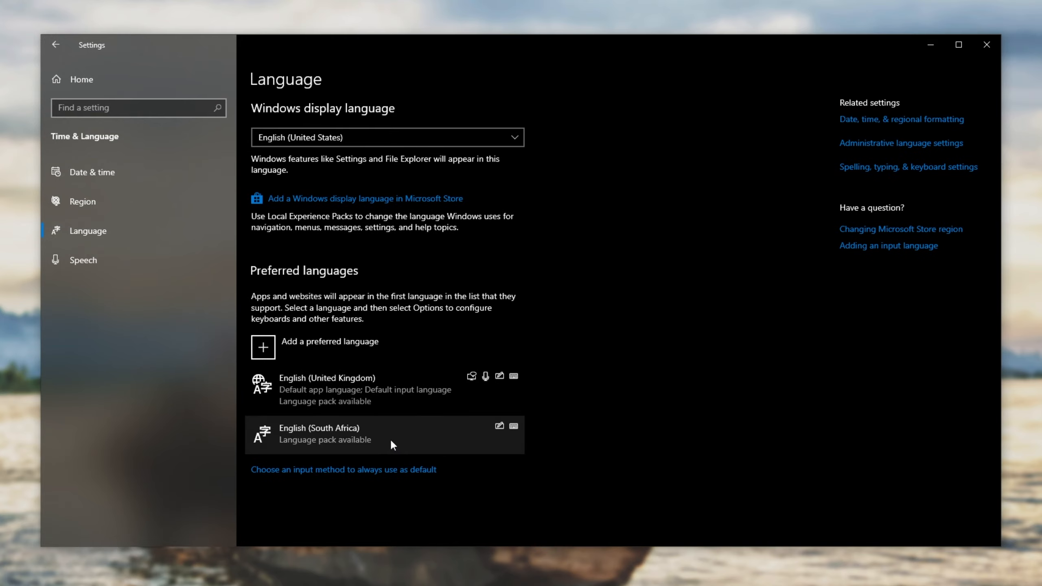
pyautogui.click(384, 434)
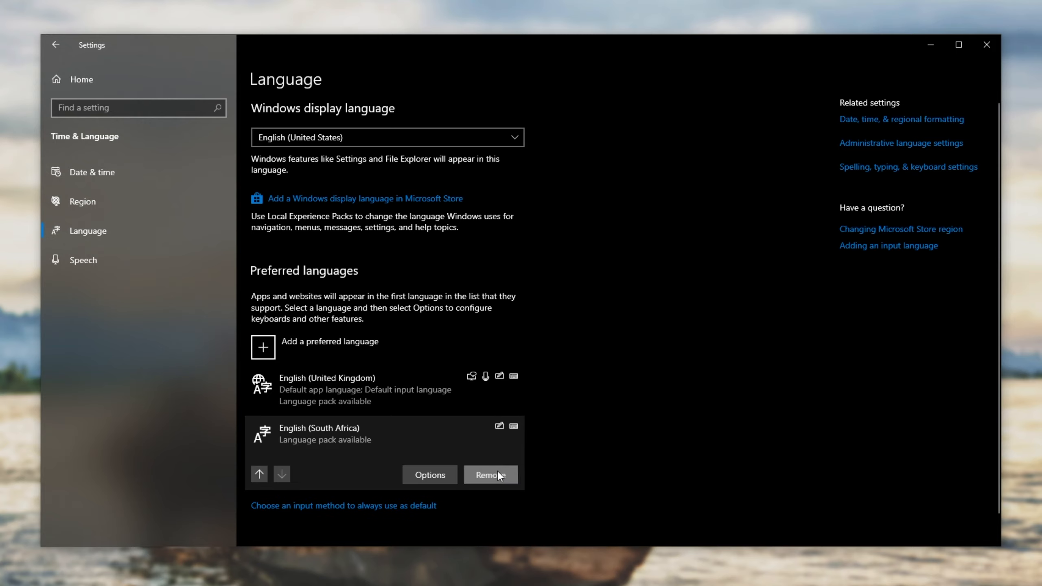
pyautogui.click(490, 475)
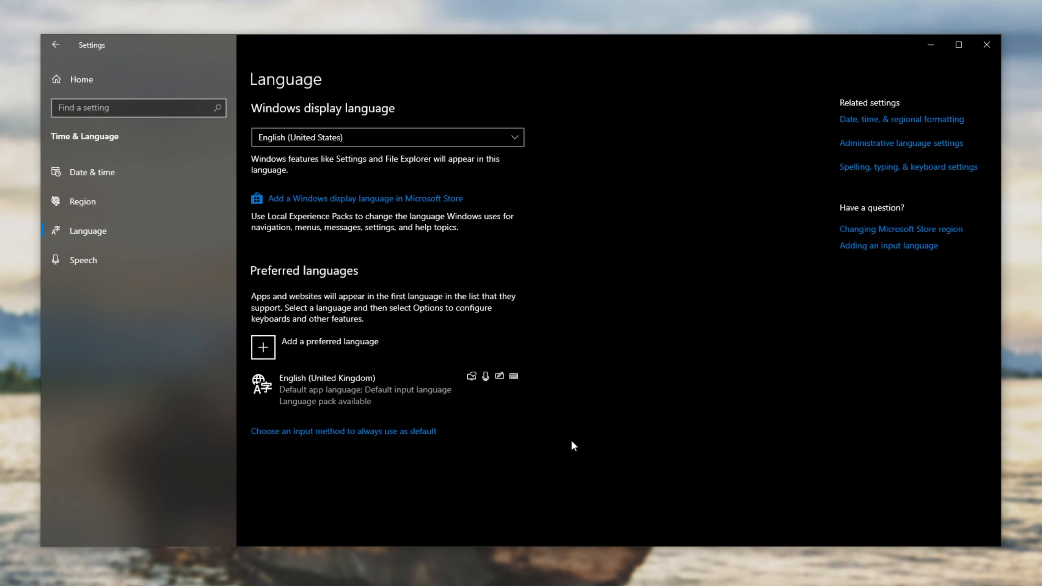
pyautogui.click(957, 44)
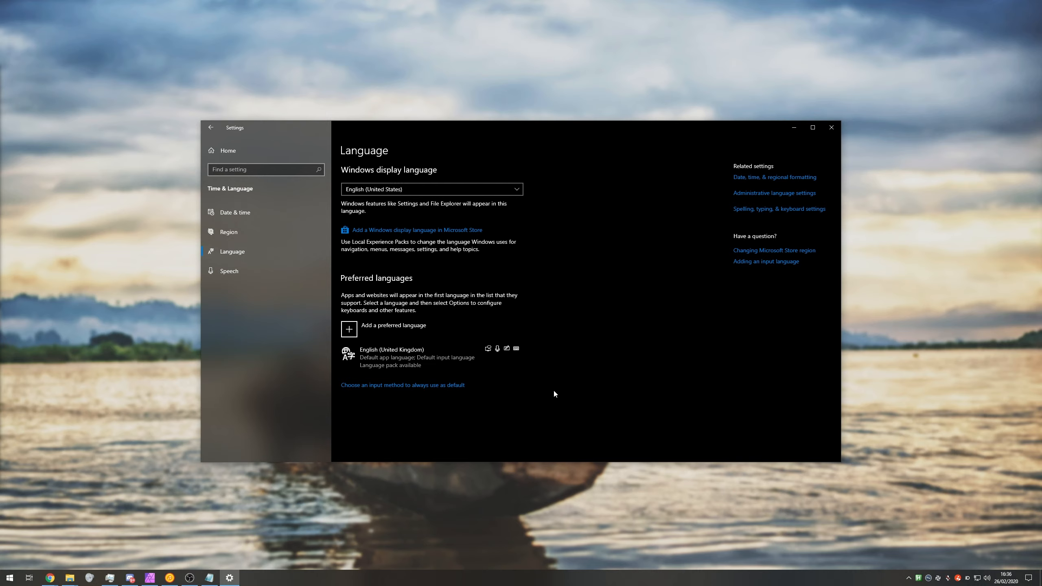
pyautogui.moveTo(892, 279)
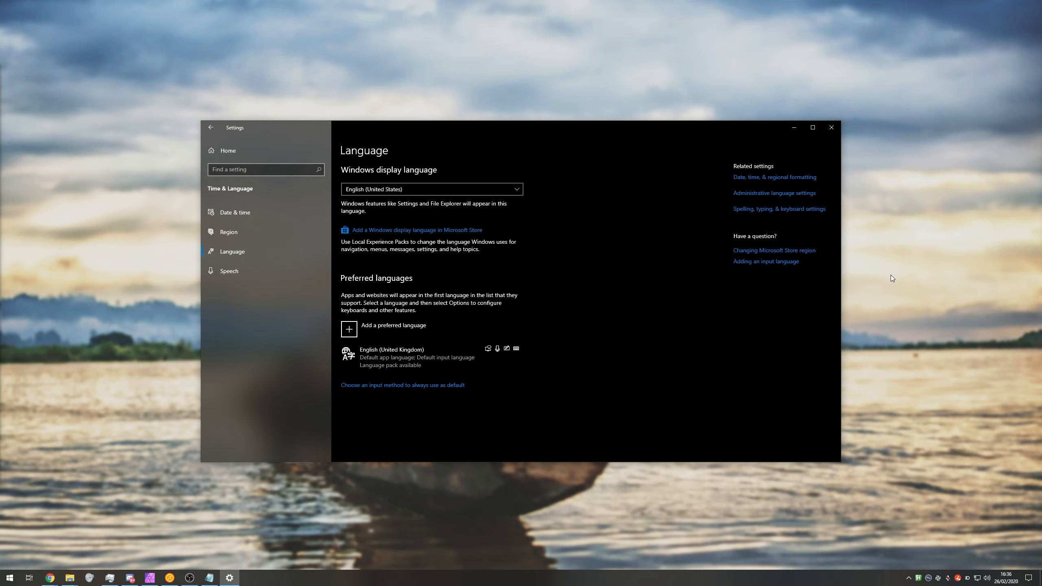
pyautogui.moveTo(789, 296)
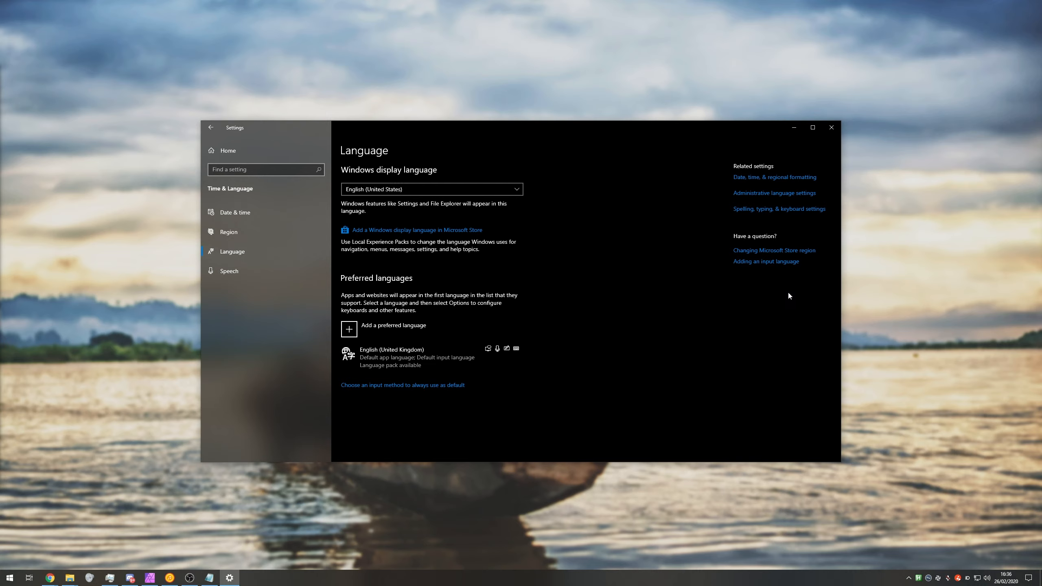
pyautogui.moveTo(711, 332)
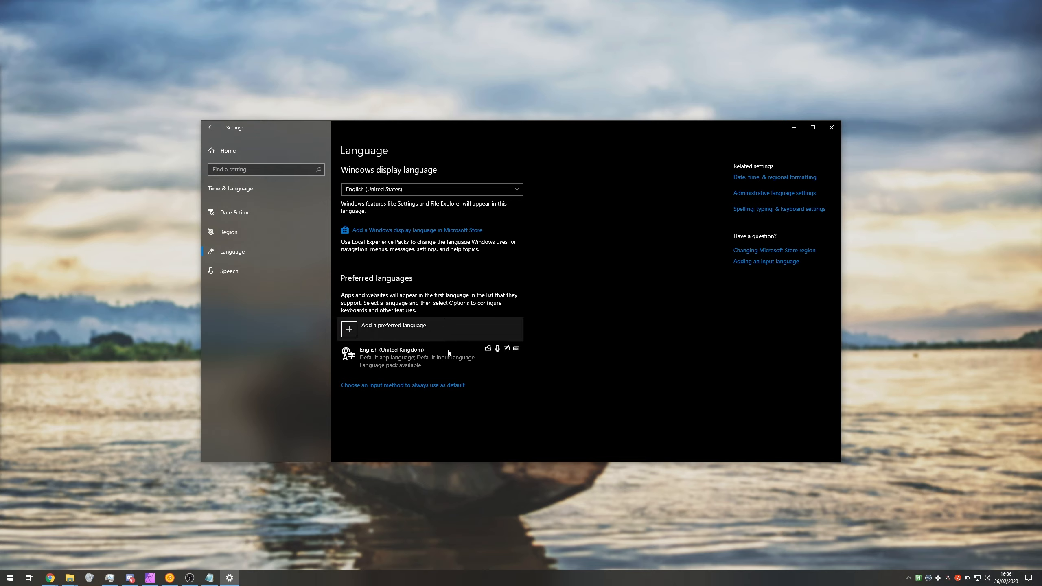
pyautogui.moveTo(423, 349)
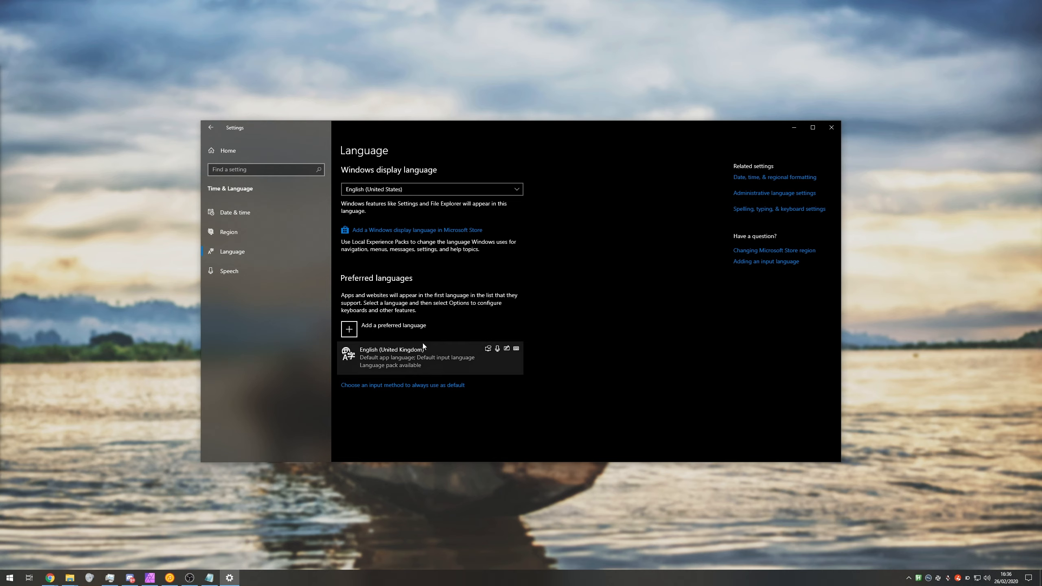
# - Browse the 'Choose a language to install' list down to the English variants
pyautogui.click(348, 328)
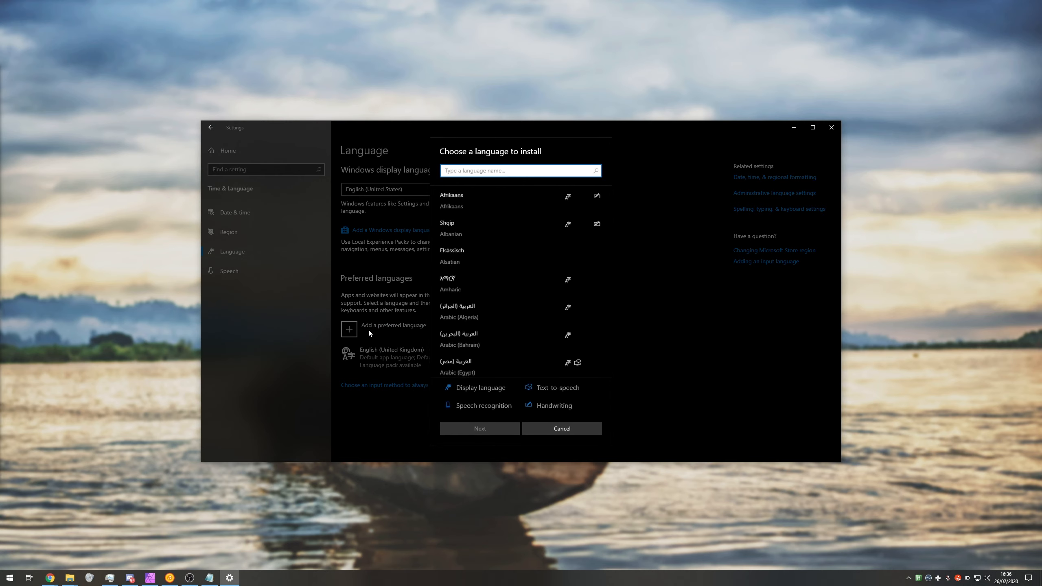
pyautogui.scroll(-3)
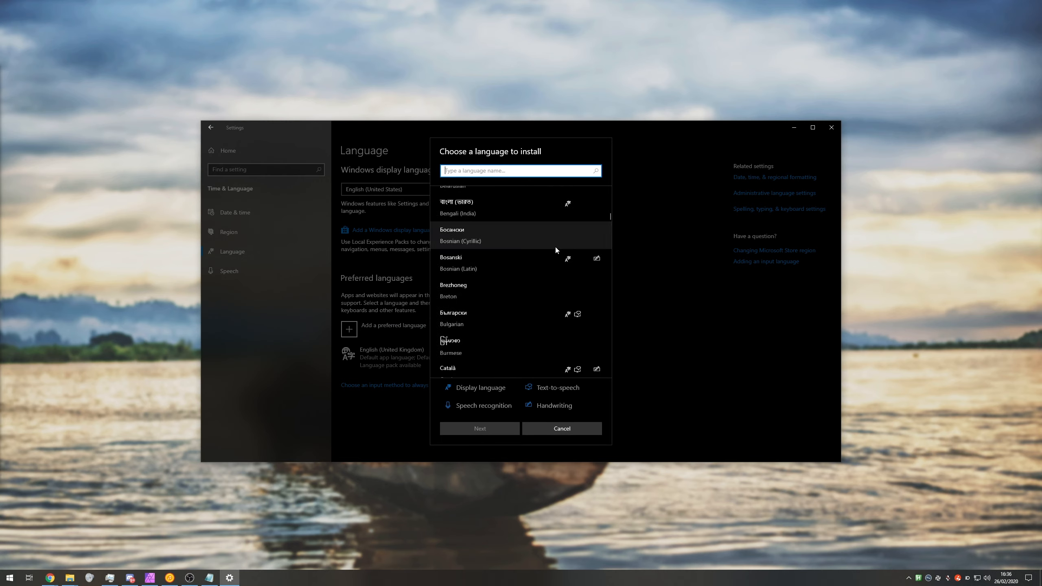
pyautogui.scroll(-3)
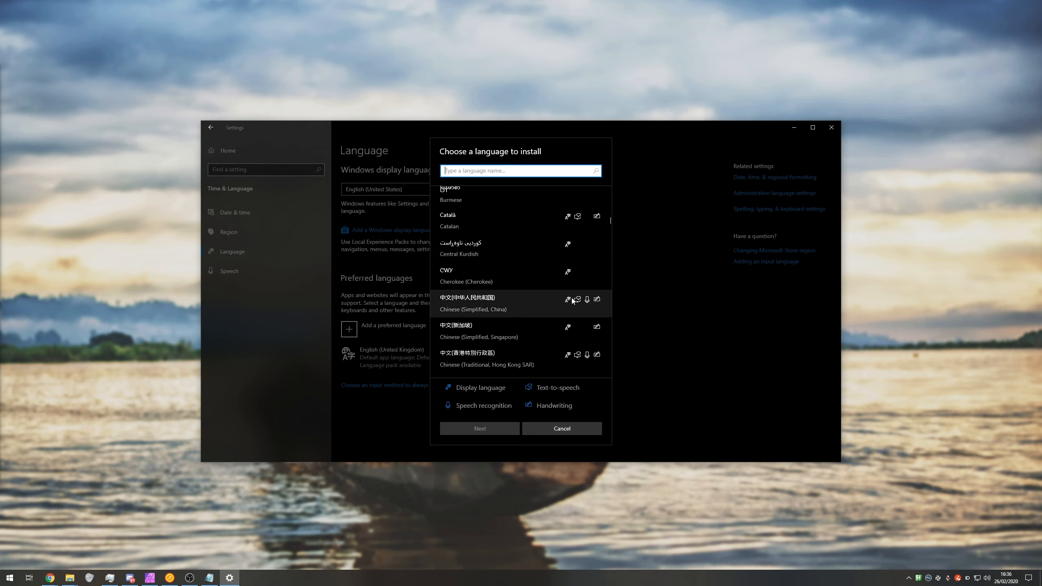
pyautogui.scroll(-3)
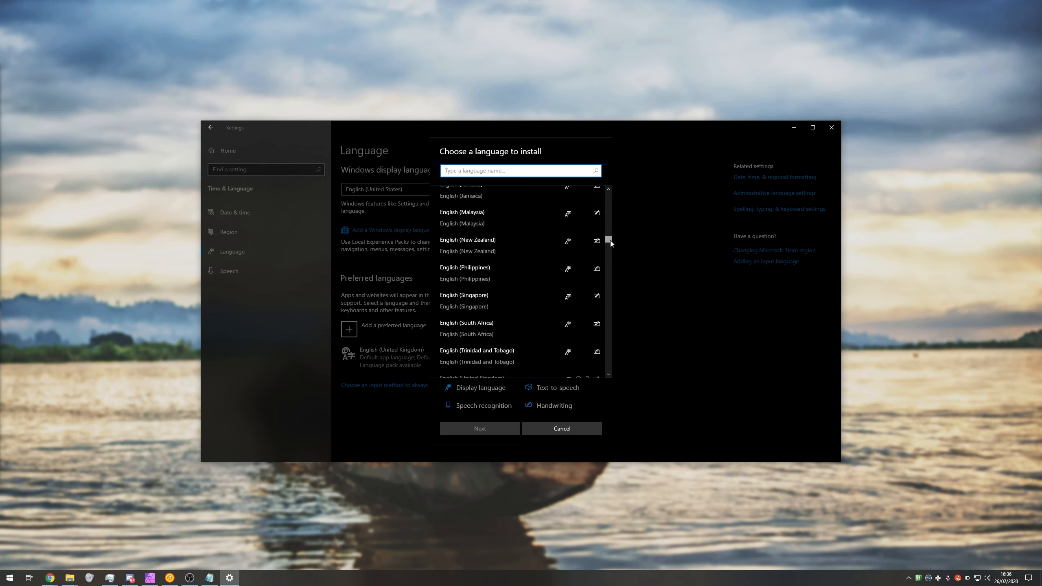
pyautogui.scroll(-3)
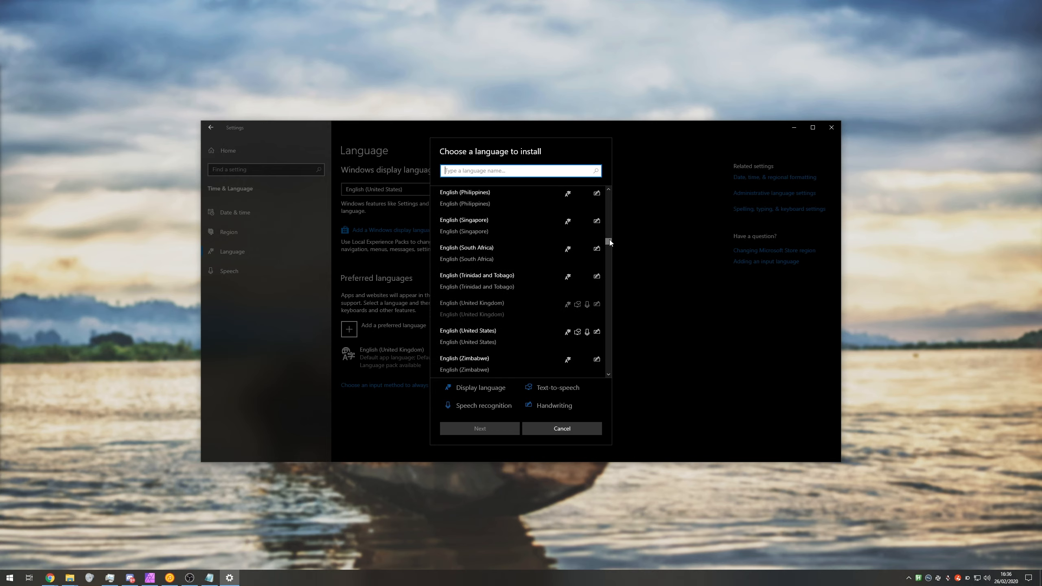
pyautogui.scroll(3)
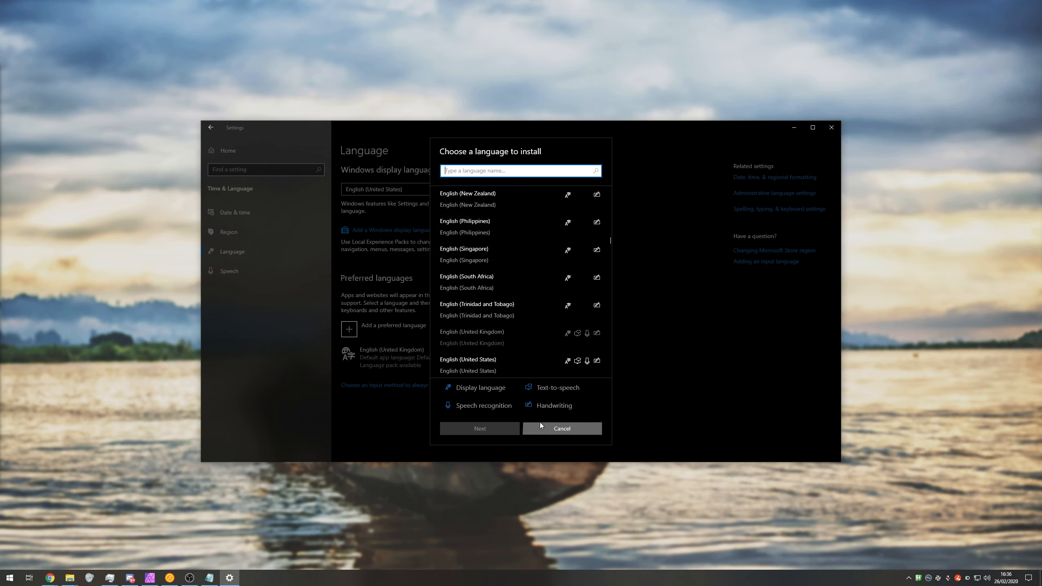